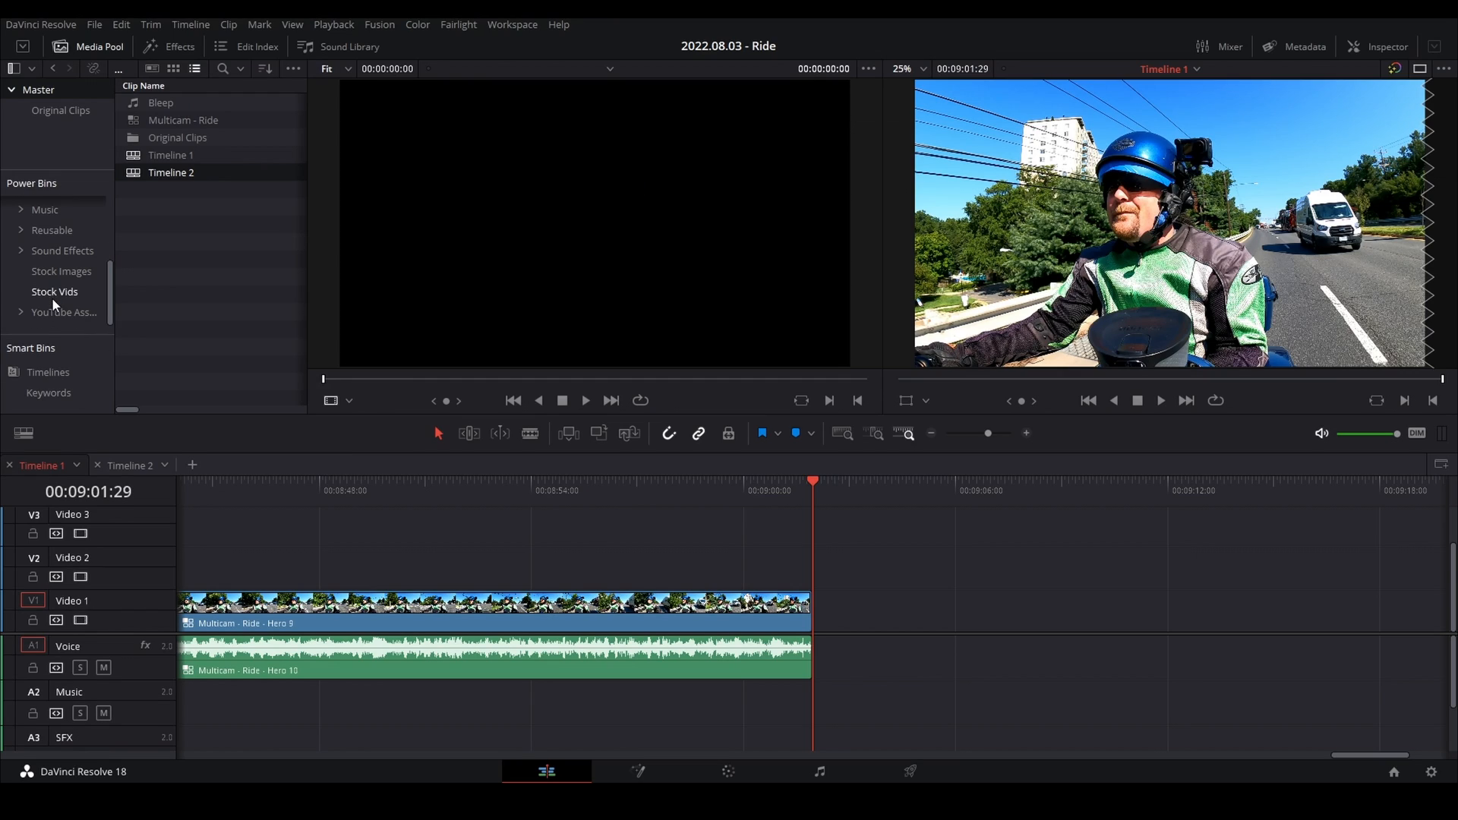
Step: Add Fast Thunder Whoosh at the ride's end, fade the voice in, and put Ground Control on A2
left_click(19, 251)
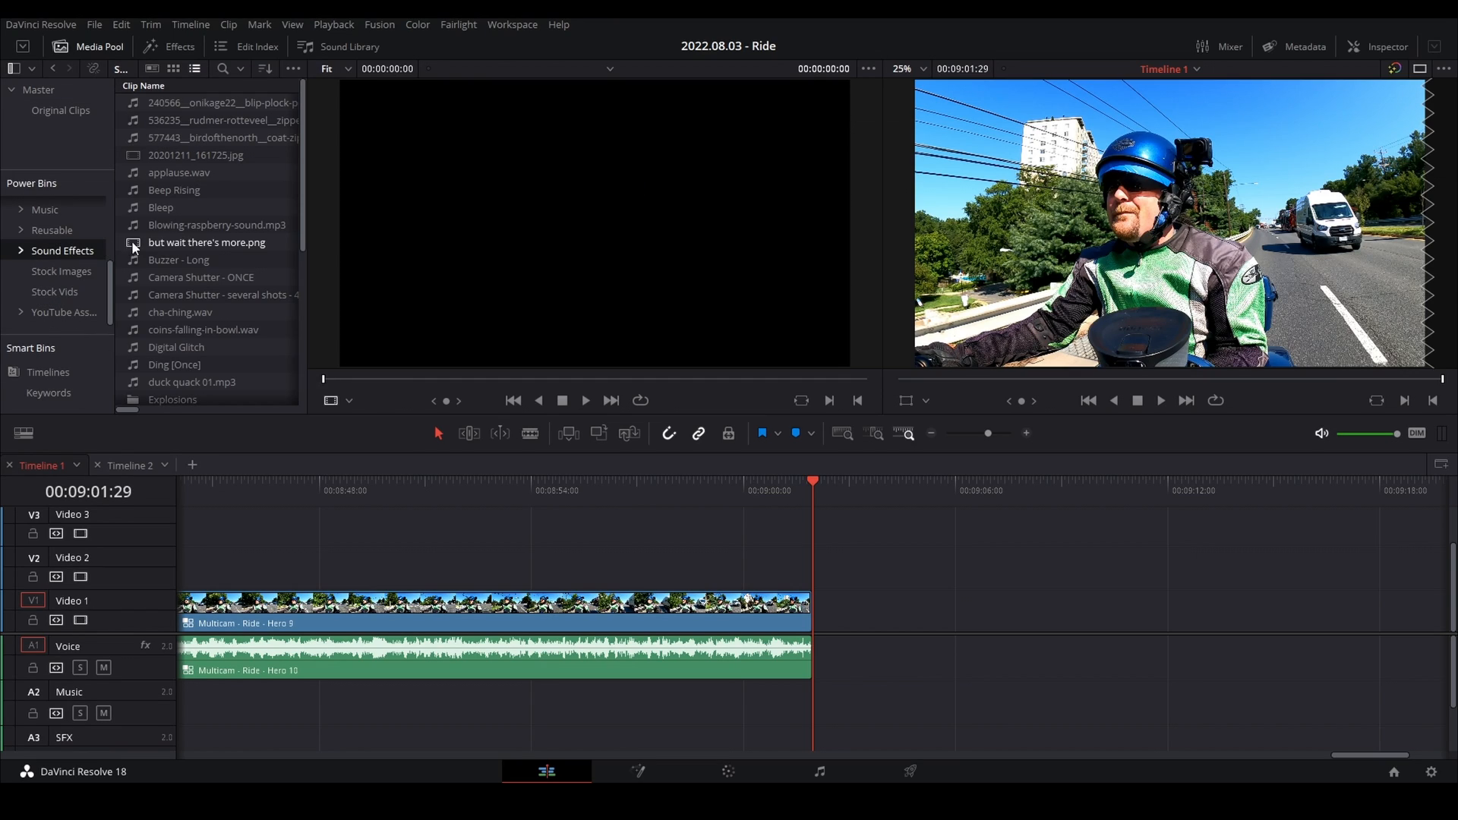
left_click_drag(199, 207, 693, 702)
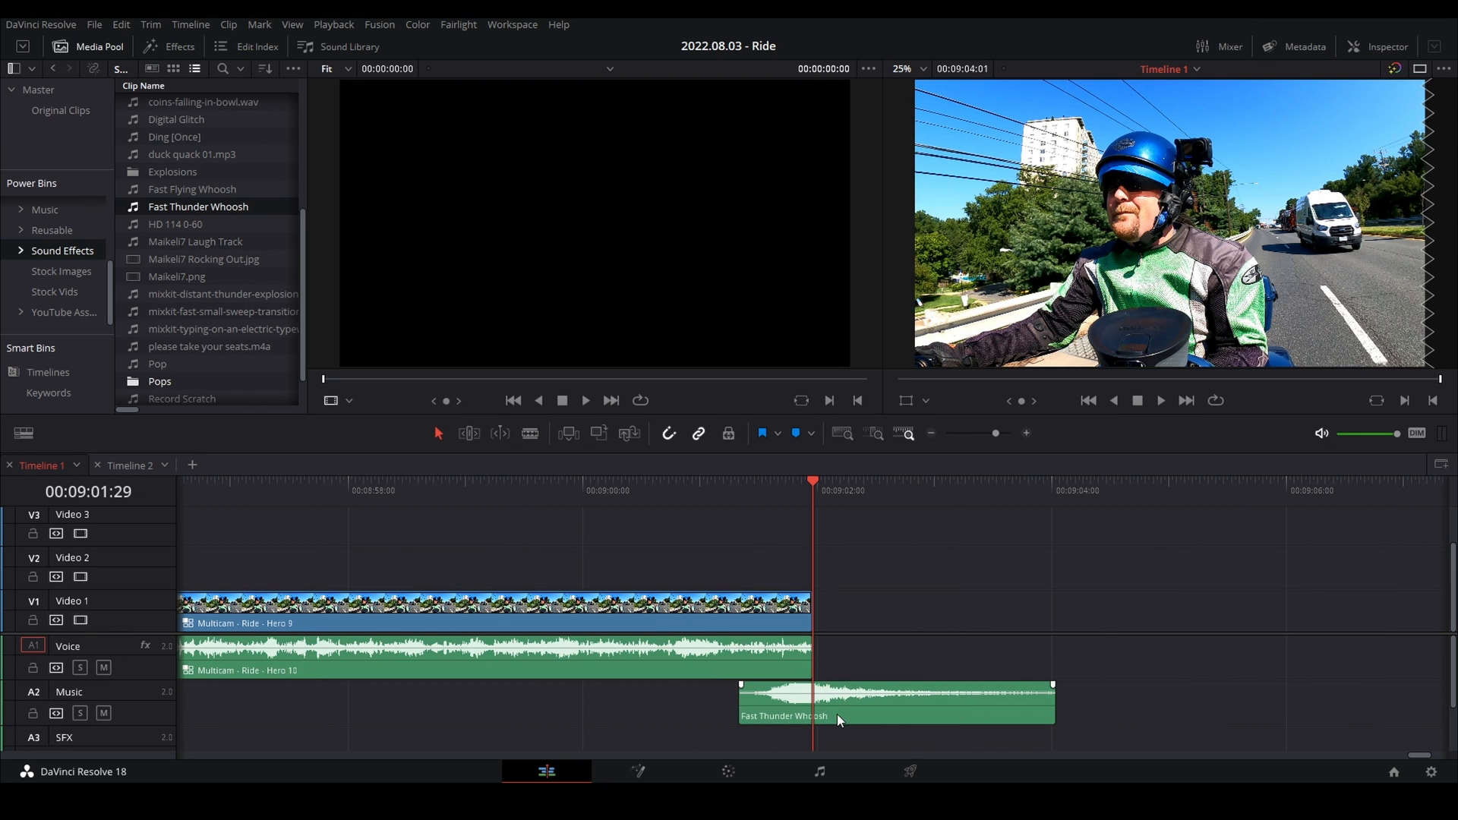
left_click_drag(837, 720, 788, 740)
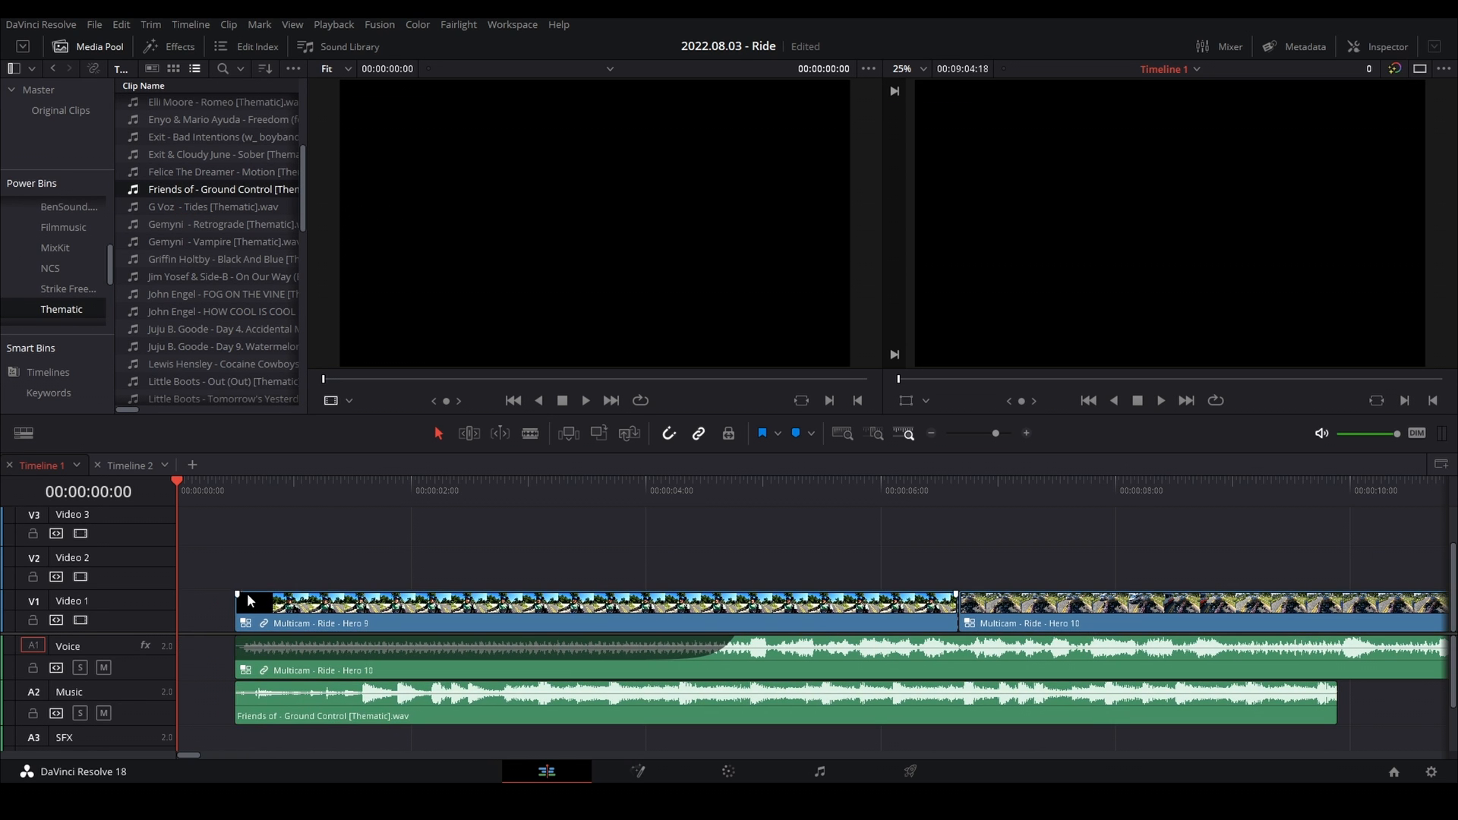
left_click_drag(252, 602, 674, 602)
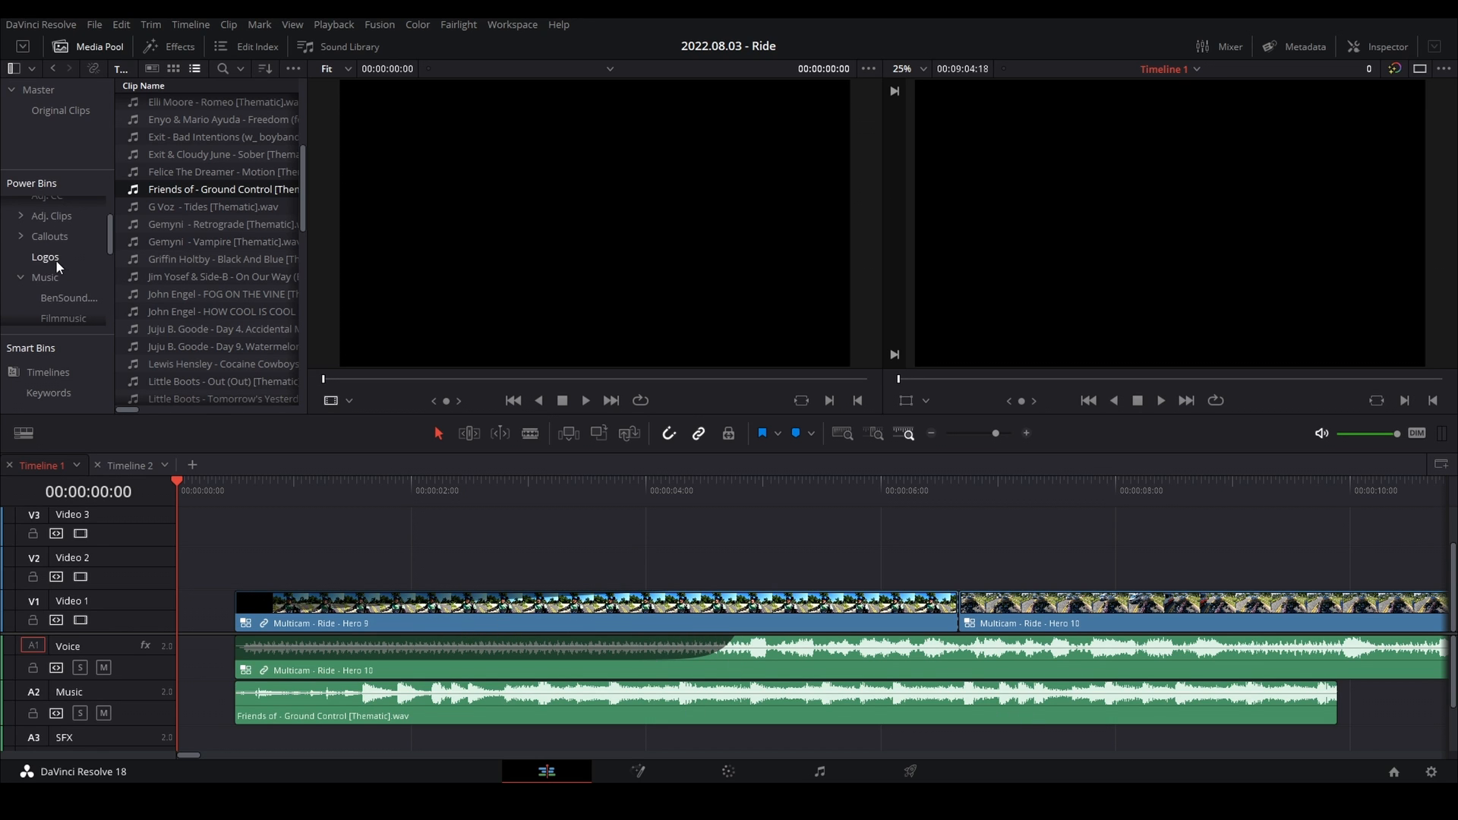
Step: Place Road Reality 1 [Full Trans + DS] on V2 with Noise Dissolve at both ends
left_click(45, 257)
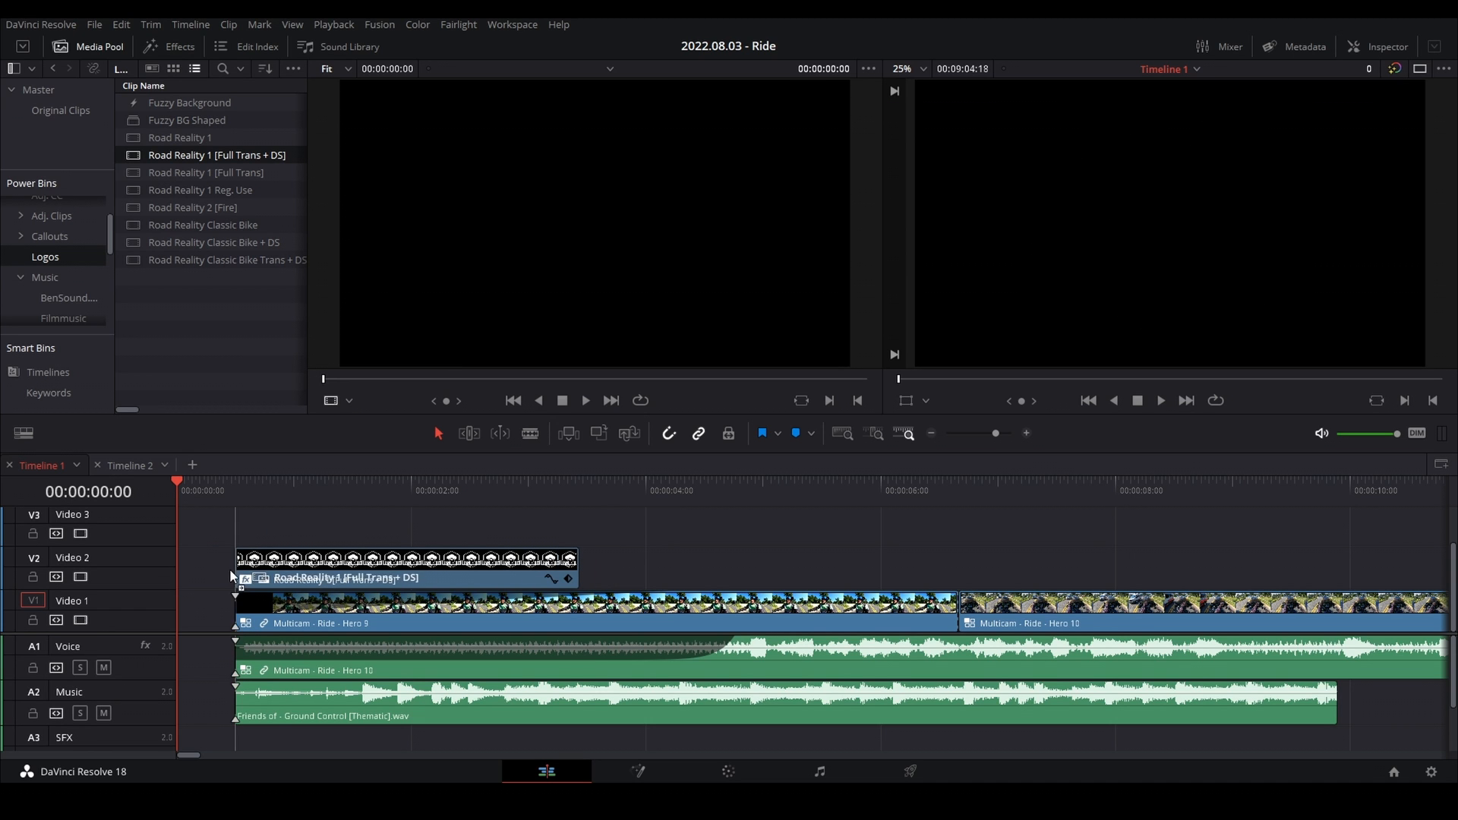
left_click(178, 47)
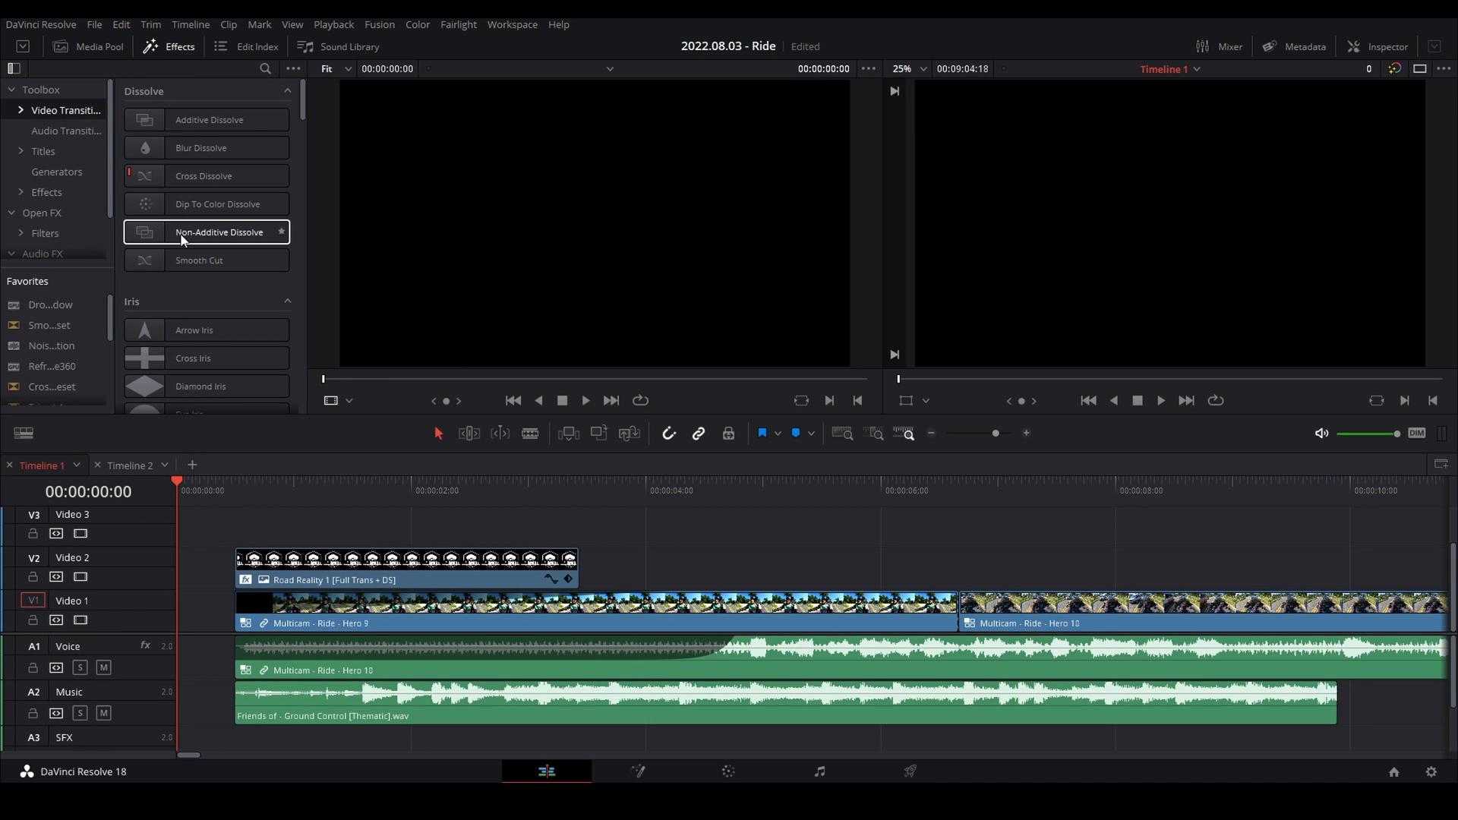
left_click_drag(206, 231, 203, 558)
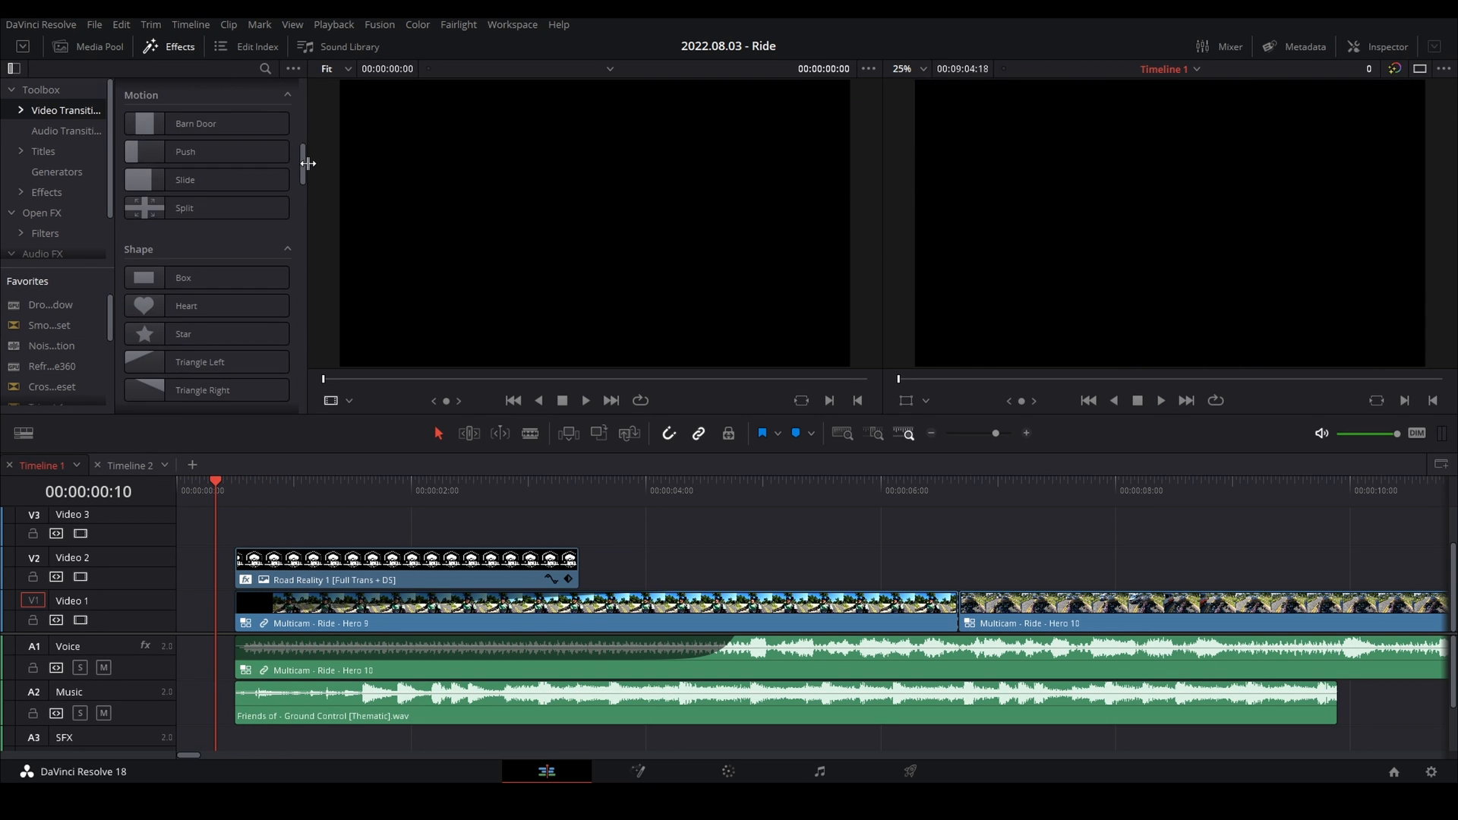
left_click_drag(192, 297, 223, 485)
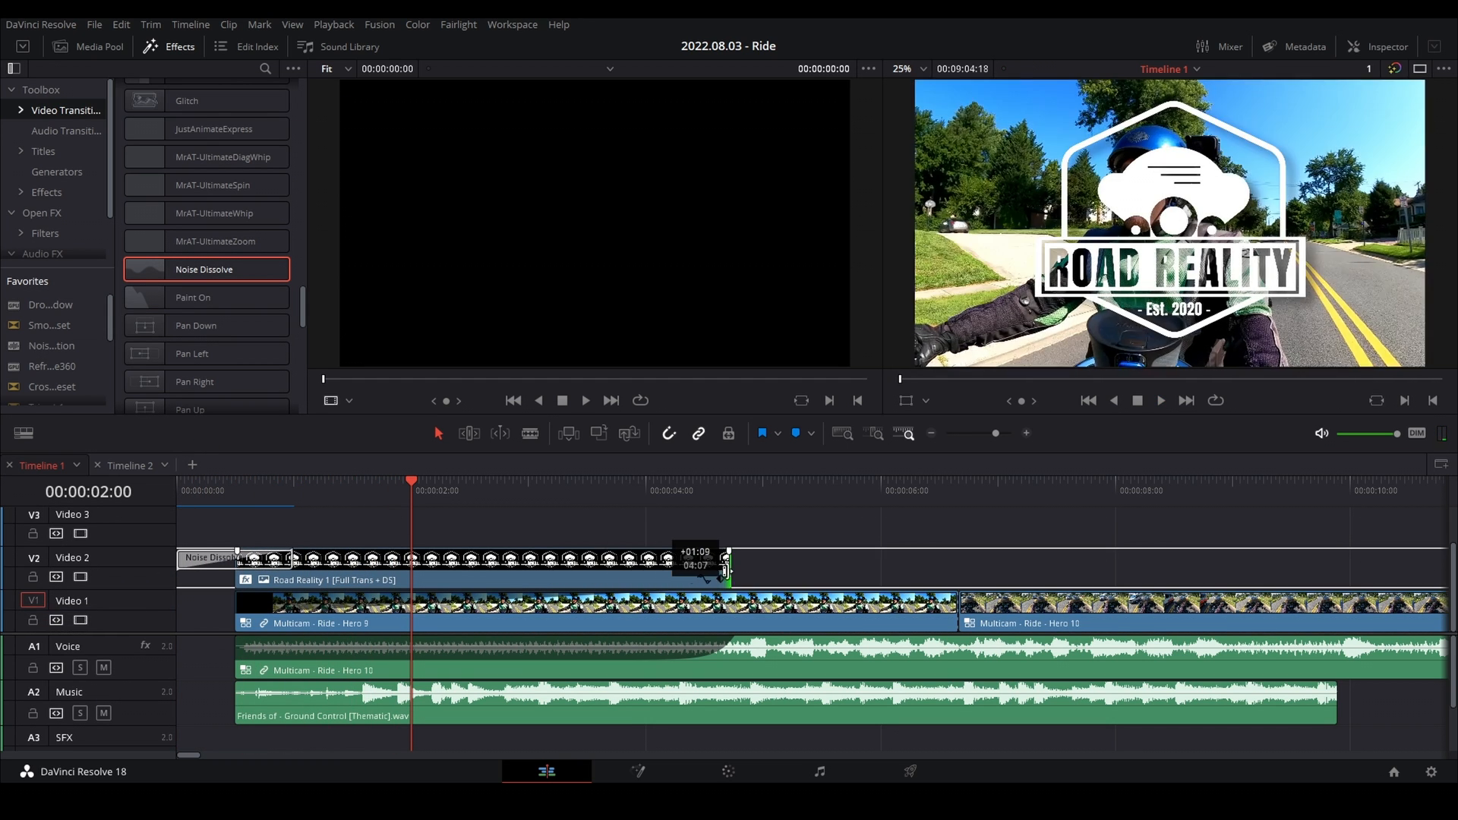
left_click_drag(204, 269, 721, 559)
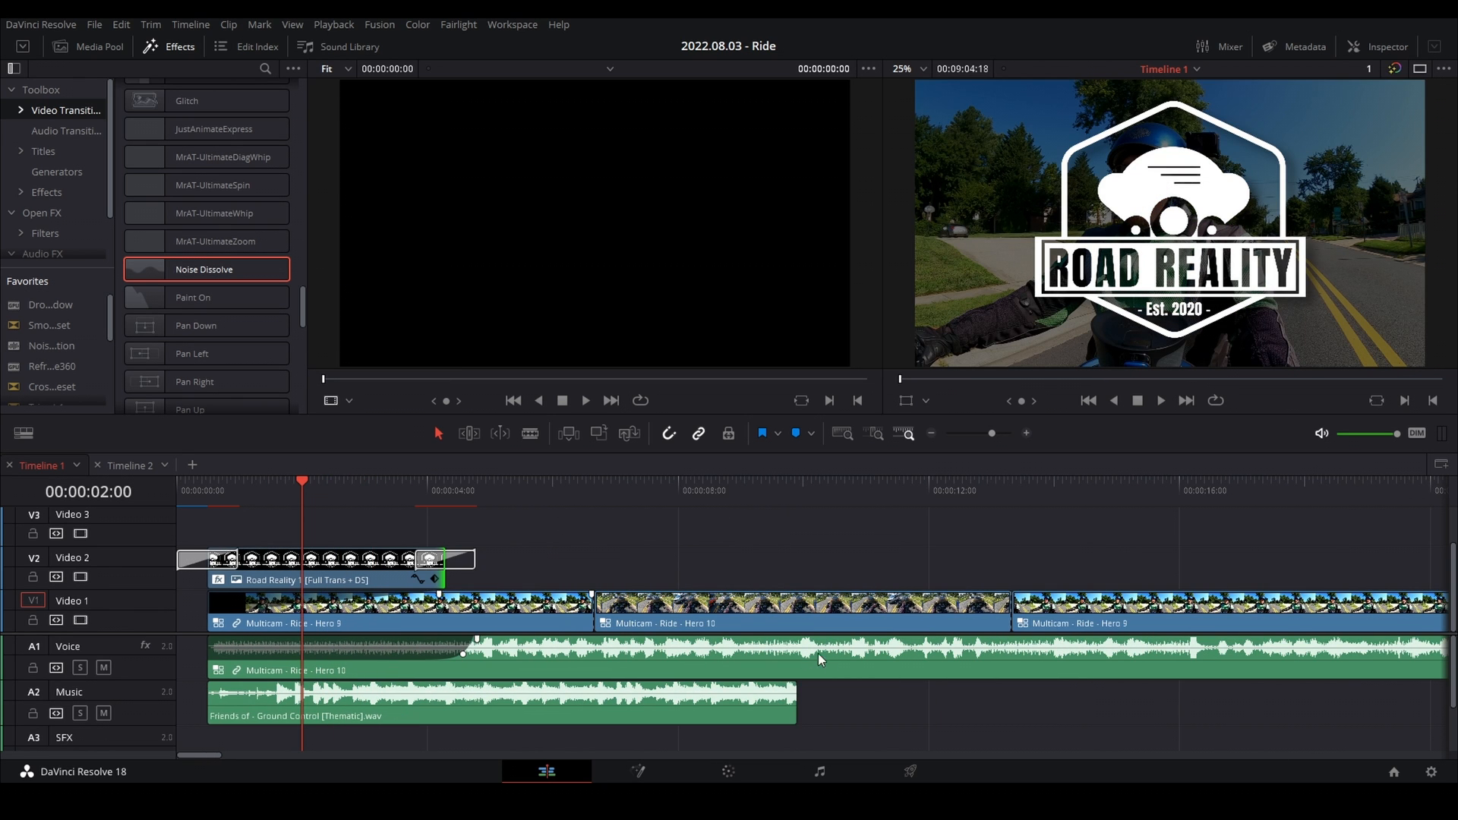
Step: Apply a Cross Fade -3 dB to the end of the Ground Control music clip on A2
left_click(67, 131)
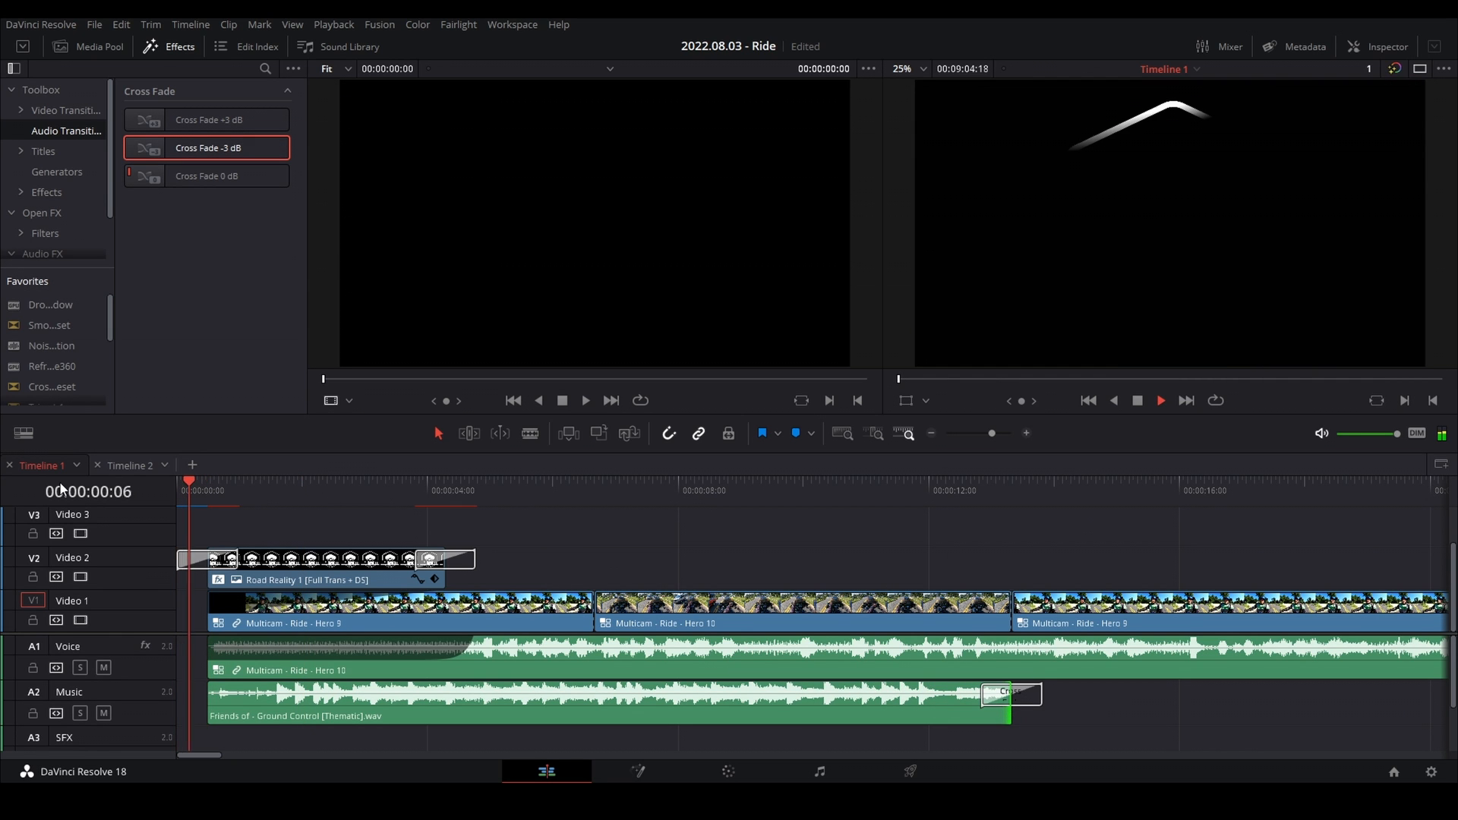
left_click(418, 490)
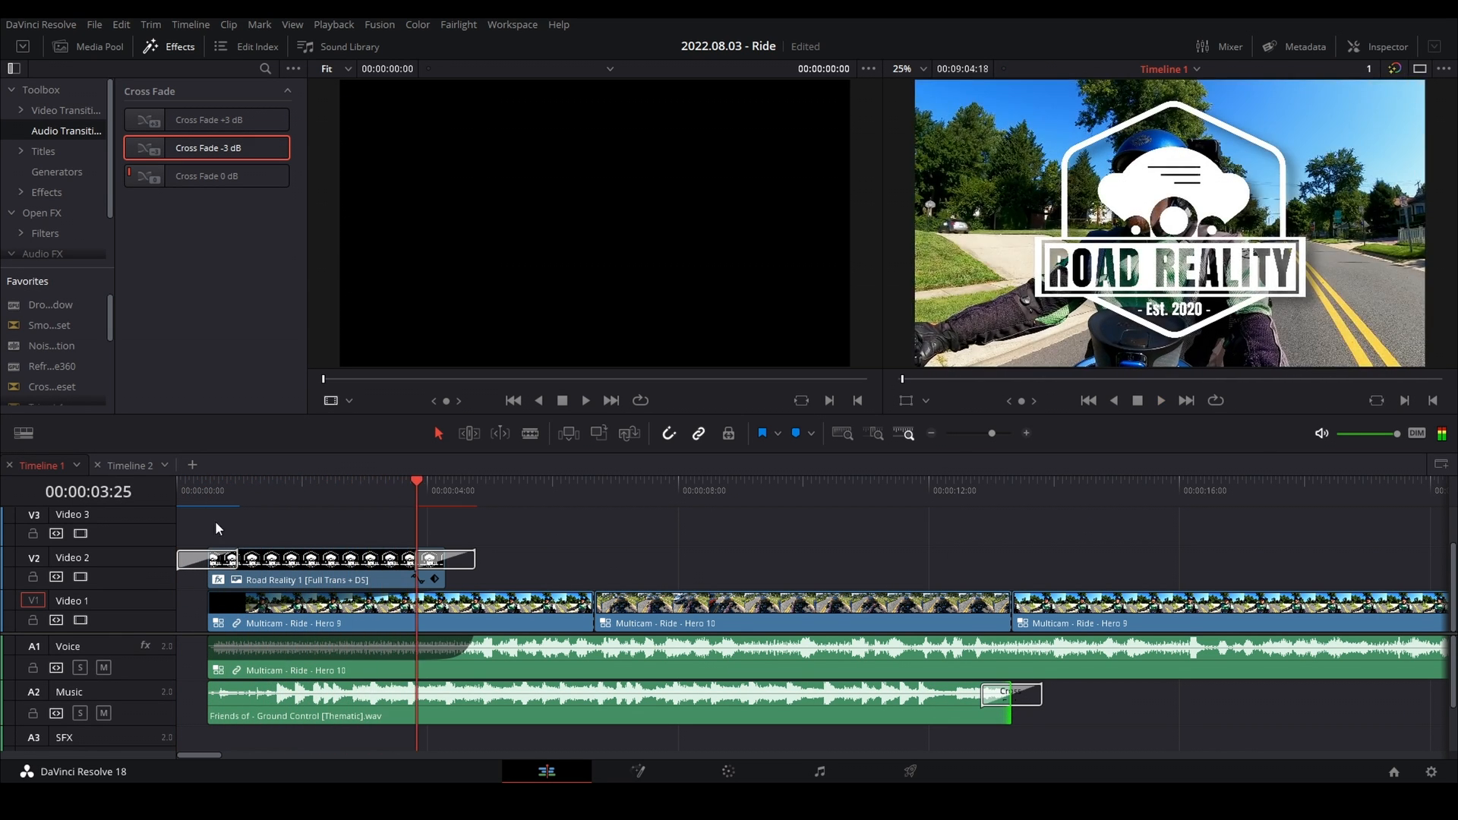